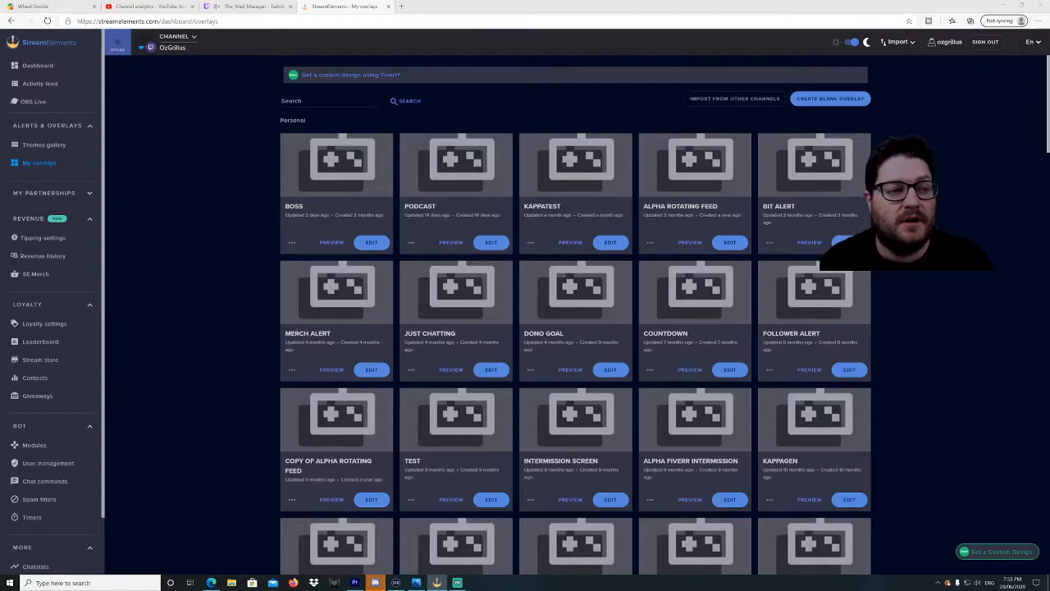
{"action": "mouse_move", "coordinate": [39, 162]}
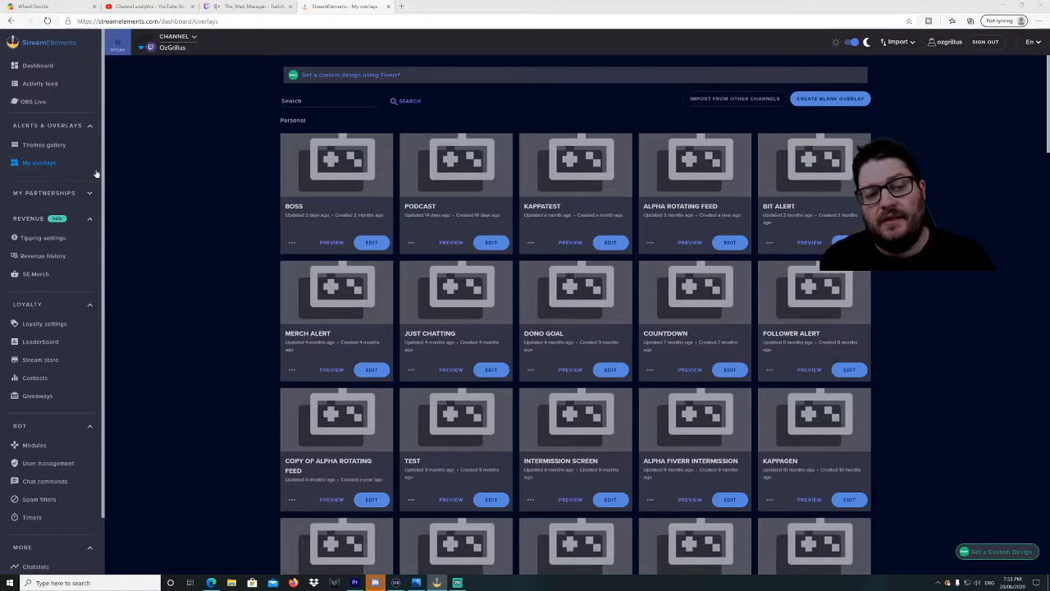
Create a blank overlay, keeping the 1080p resolution
{"action": "left_click", "coordinate": [830, 99]}
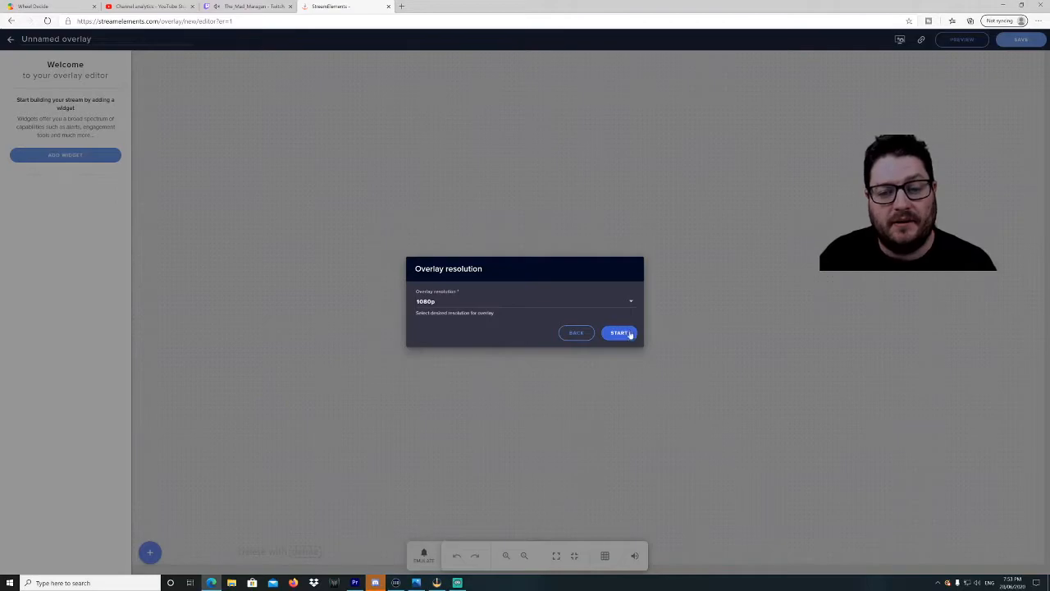
Enter the overlay editor and show the Engagement widget list with Countdown
{"action": "left_click", "coordinate": [621, 332]}
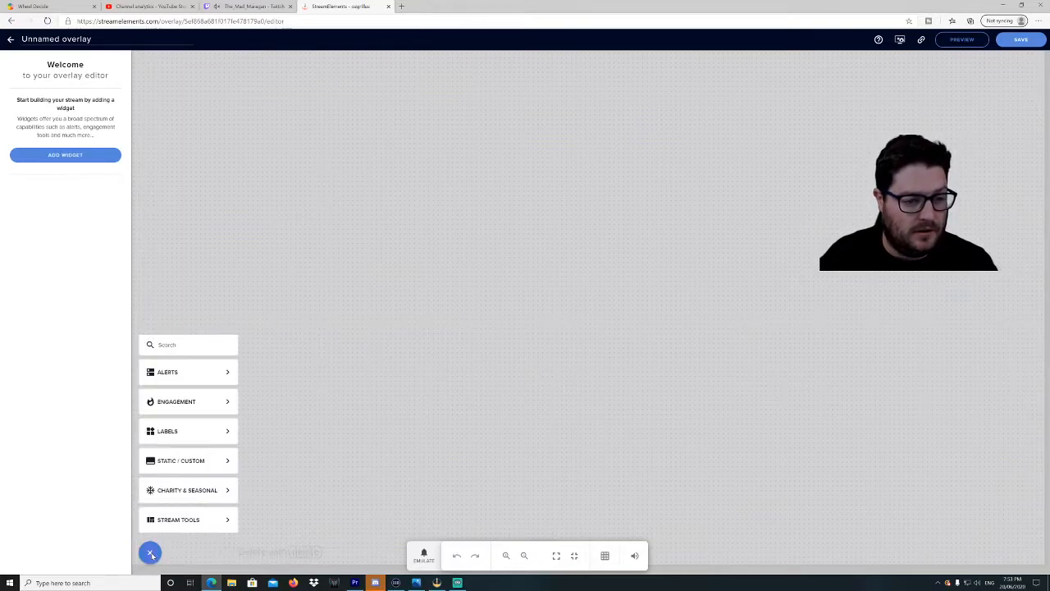
{"action": "left_click", "coordinate": [176, 401]}
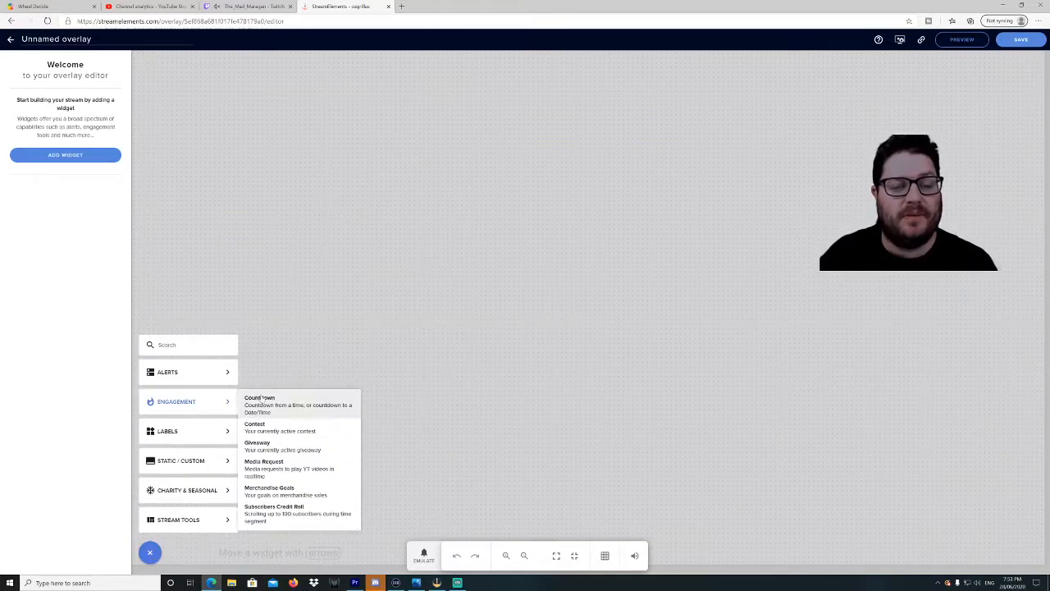
Add a 10-minute Countdown widget showing 'The Stream is Starting!!!' when it completes
{"action": "left_click", "coordinate": [259, 401]}
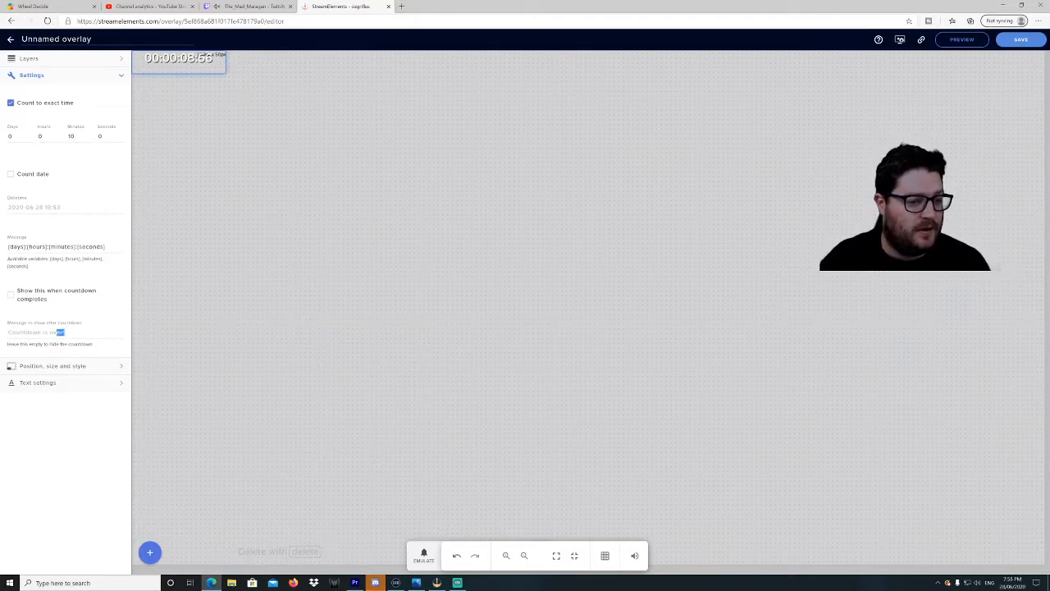
{"action": "left_click", "coordinate": [11, 294]}
{"action": "type", "text": "The Stream is Starting!!!"}
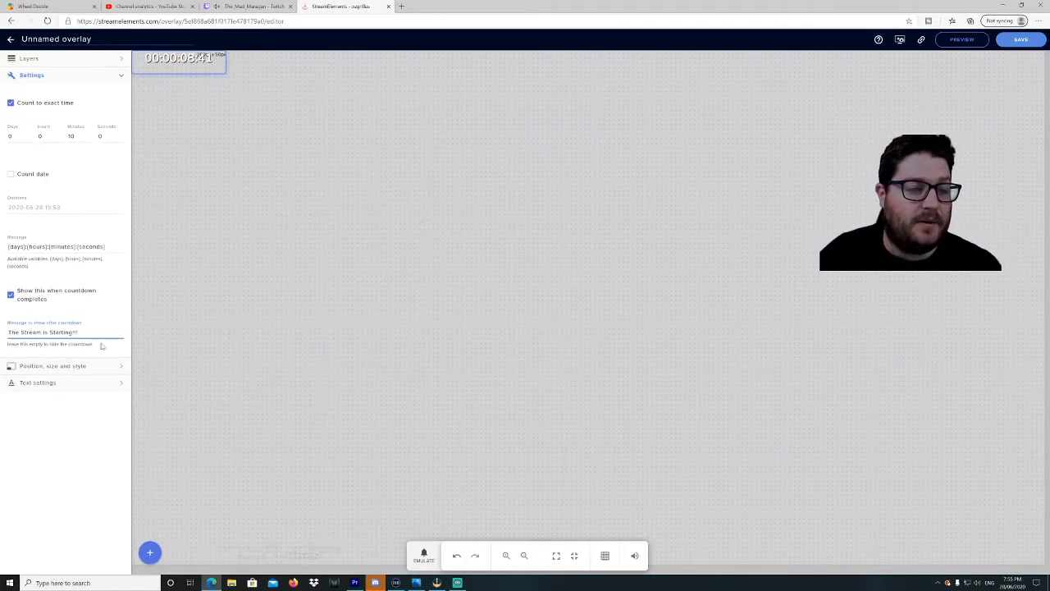
Drag the countdown widget to the canvas centre and enlarge its box
{"action": "left_click_drag", "start_coordinate": [179, 61], "coordinate": [535, 238]}
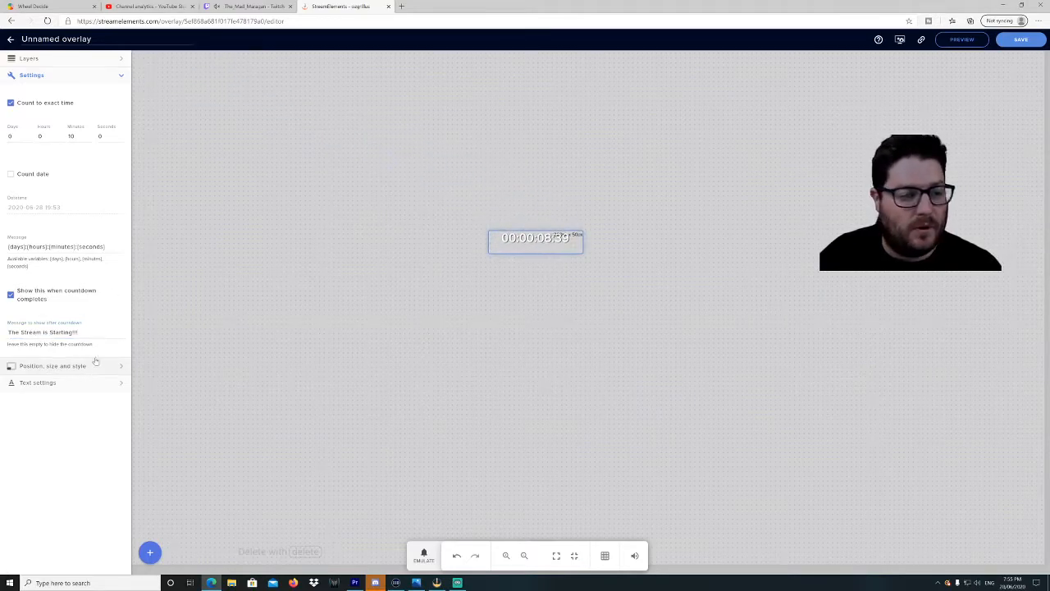
{"action": "left_click", "coordinate": [53, 366]}
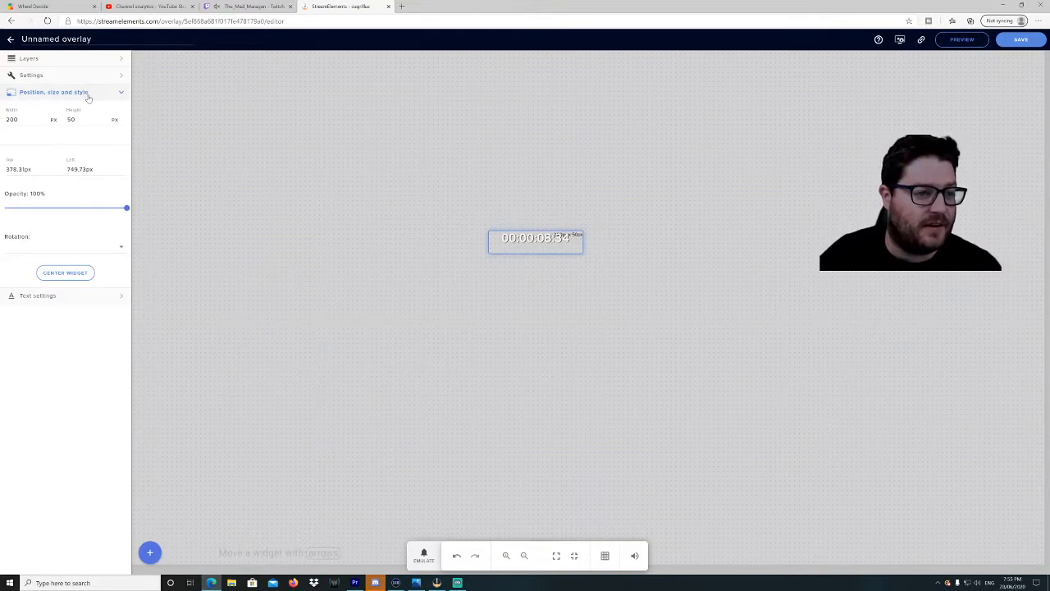
{"action": "left_click", "coordinate": [38, 296]}
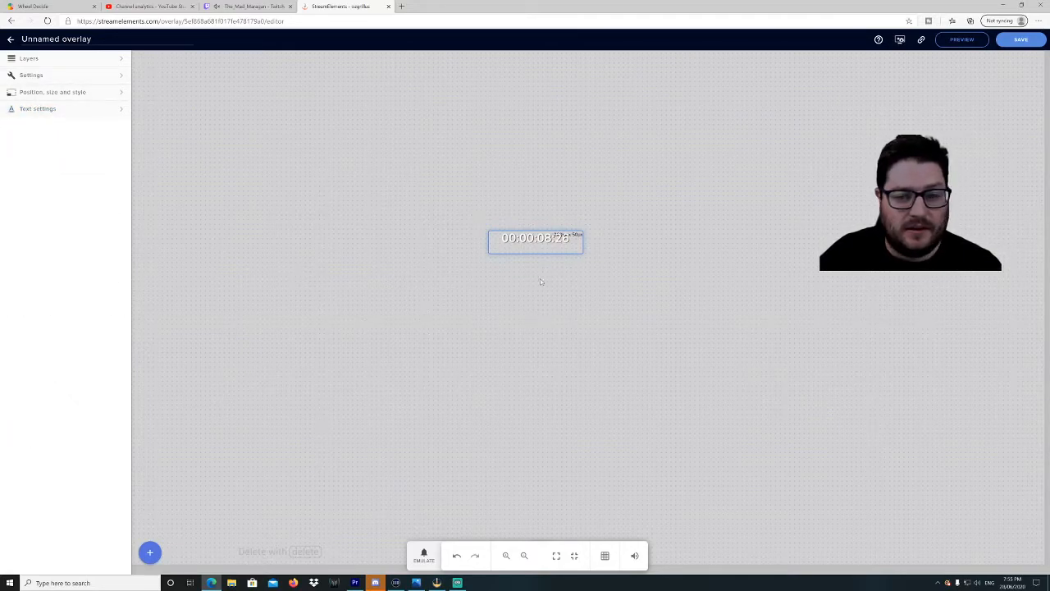
{"action": "left_click_drag", "start_coordinate": [535, 238], "coordinate": [552, 341]}
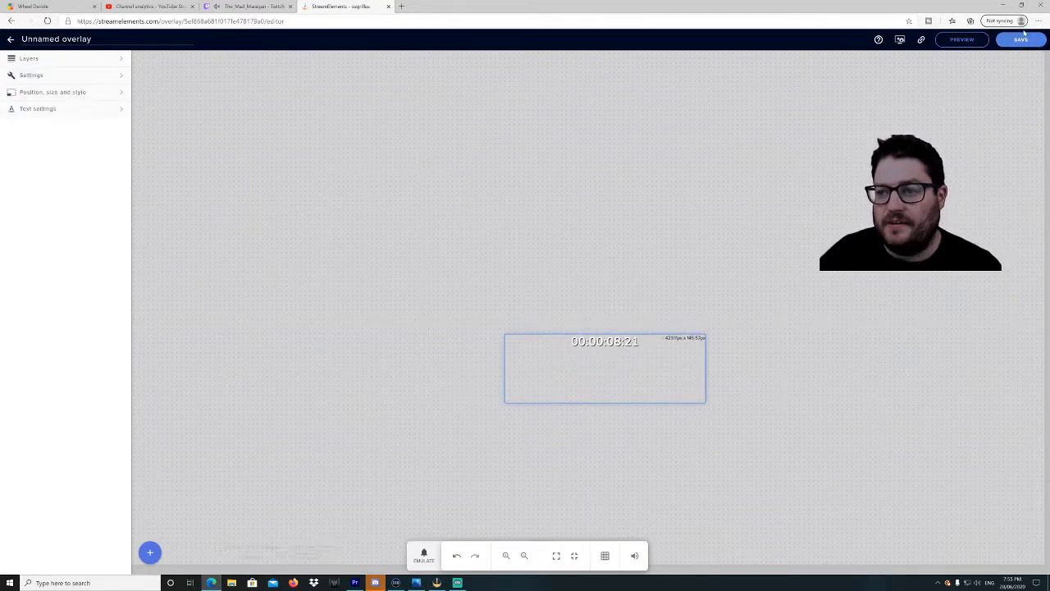
Save the overlay under the name 'countdown'
{"action": "left_click", "coordinate": [1020, 38]}
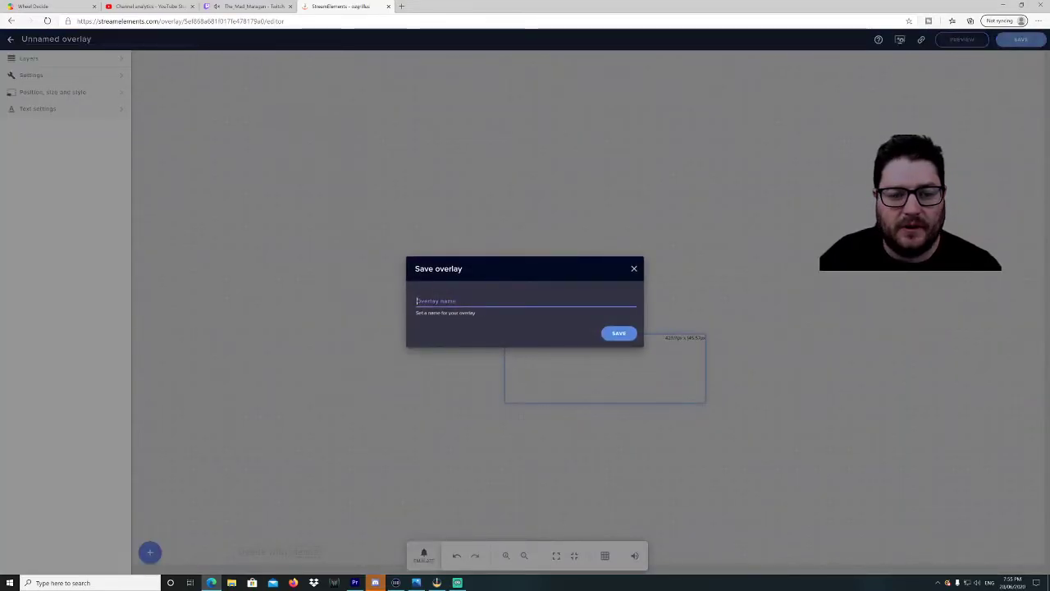
{"action": "type", "text": "count"}
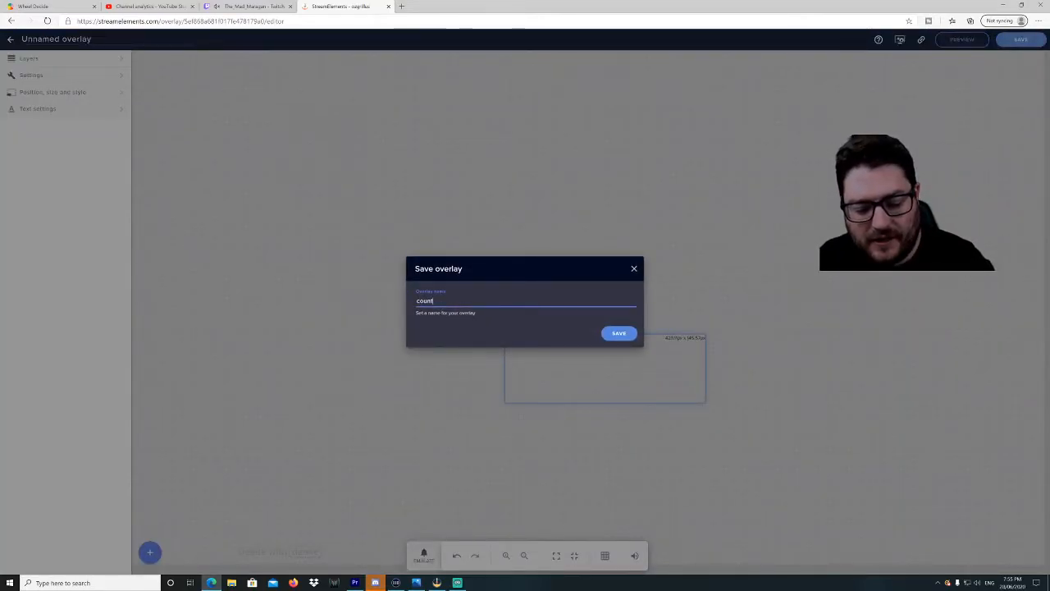
{"action": "type", "text": "d"}
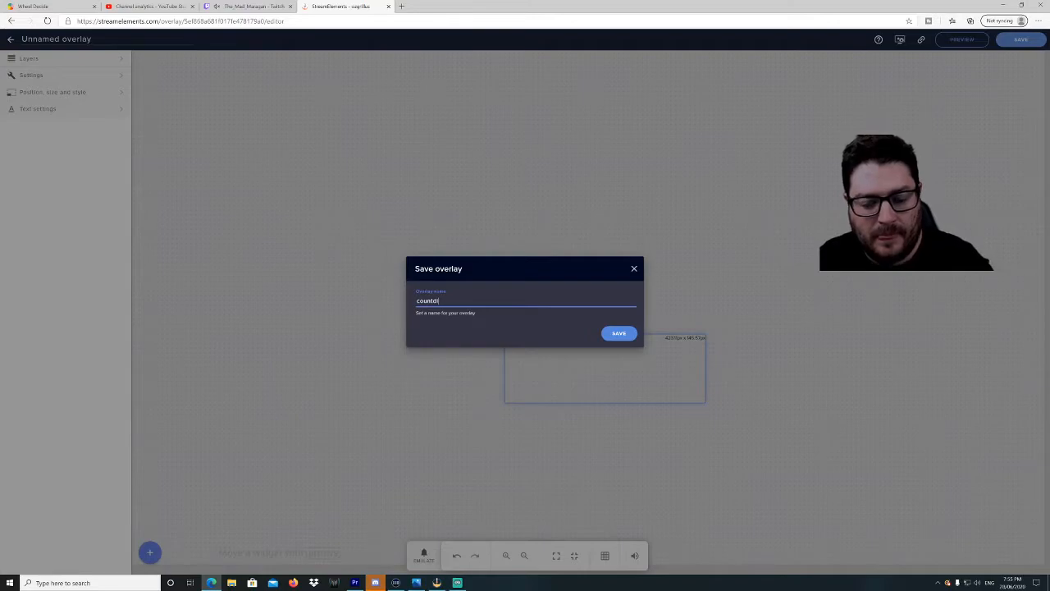
{"action": "type", "text": "own"}
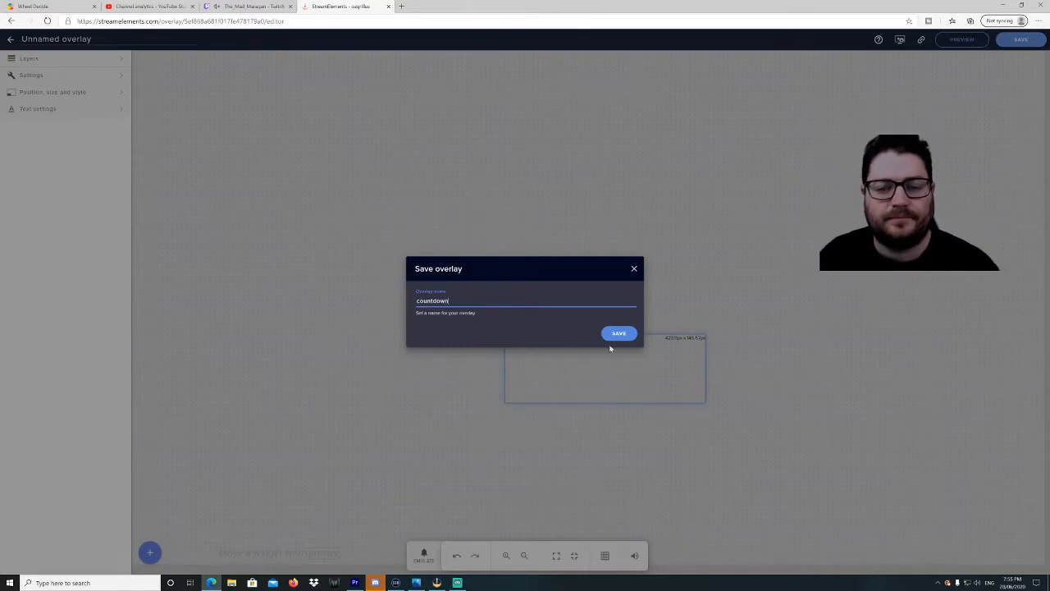
{"action": "left_click", "coordinate": [619, 333]}
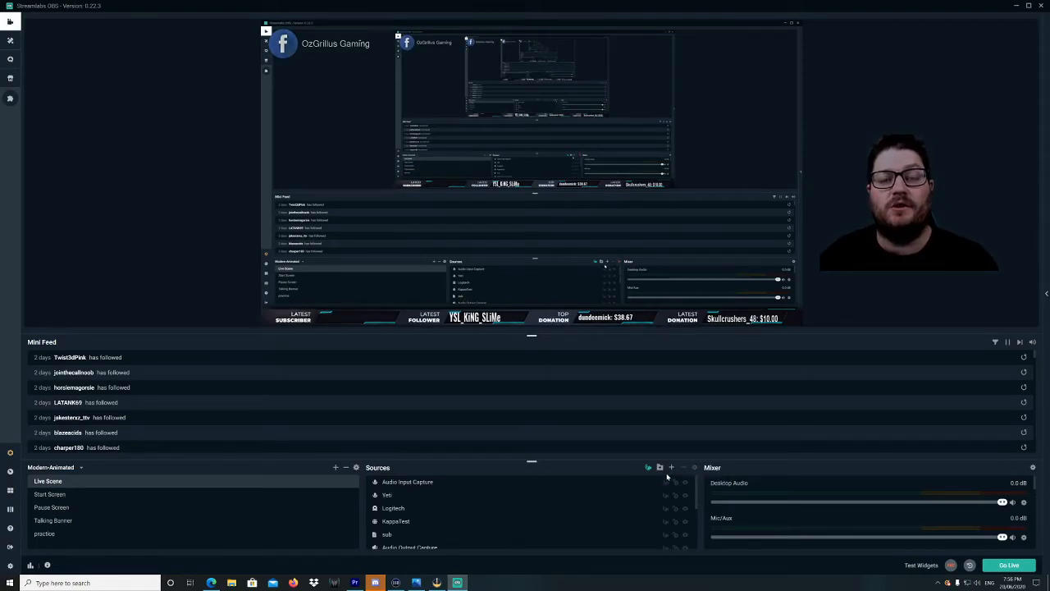
{"action": "mouse_move", "coordinate": [671, 470]}
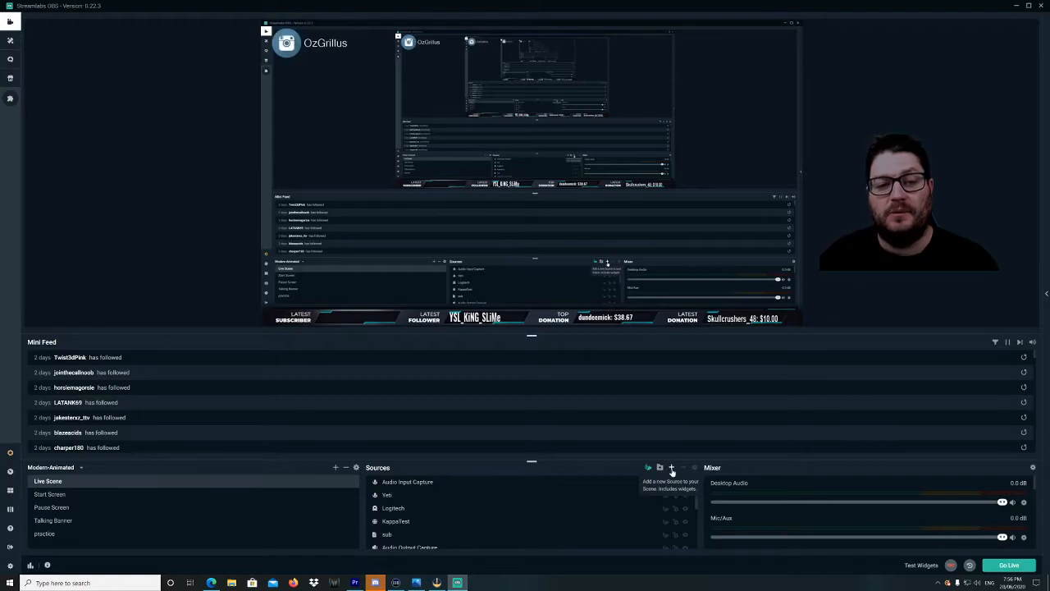
Start a new Browser Source in the Live Scene named 'Countdown'
{"action": "left_click", "coordinate": [671, 468]}
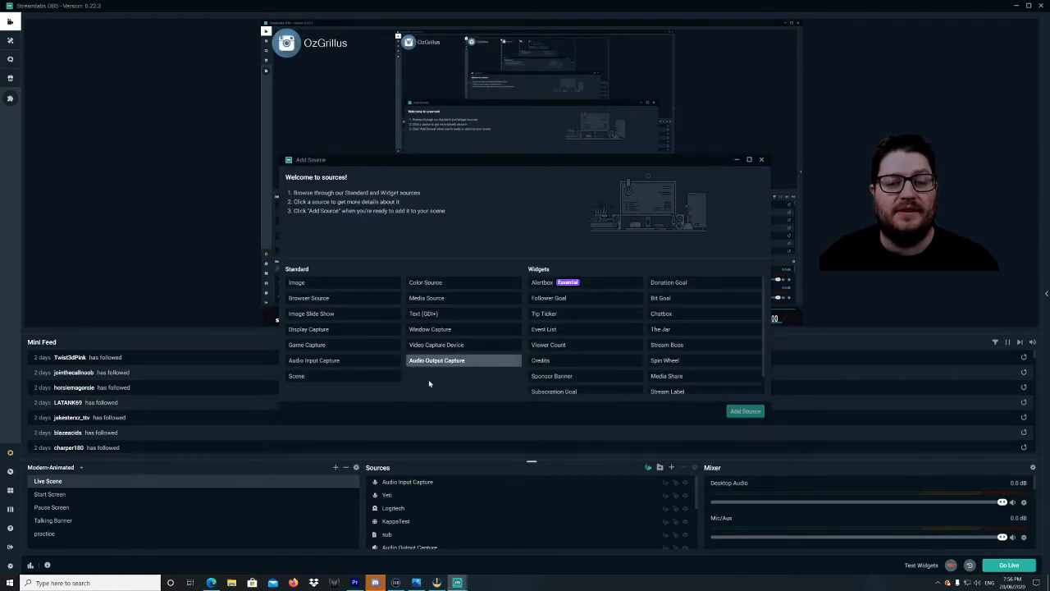
{"action": "left_click", "coordinate": [309, 298]}
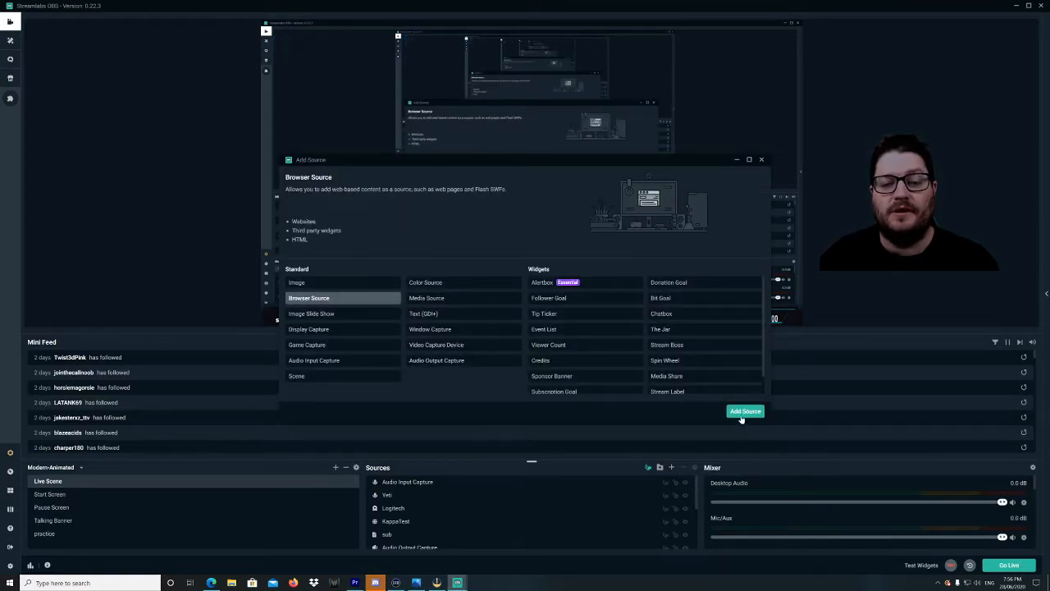
{"action": "left_click", "coordinate": [745, 412]}
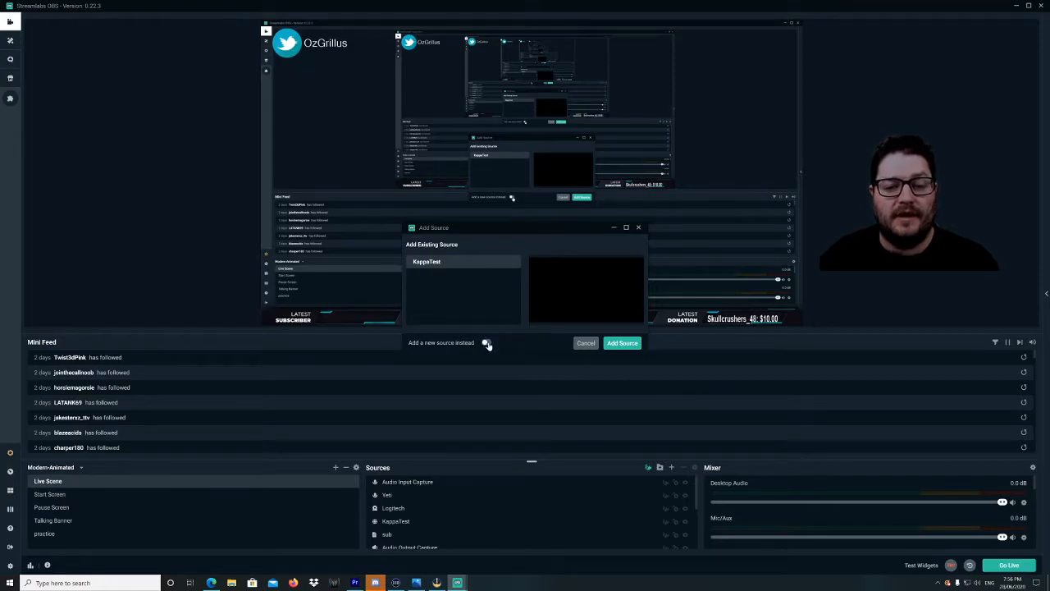
{"action": "left_click", "coordinate": [486, 342]}
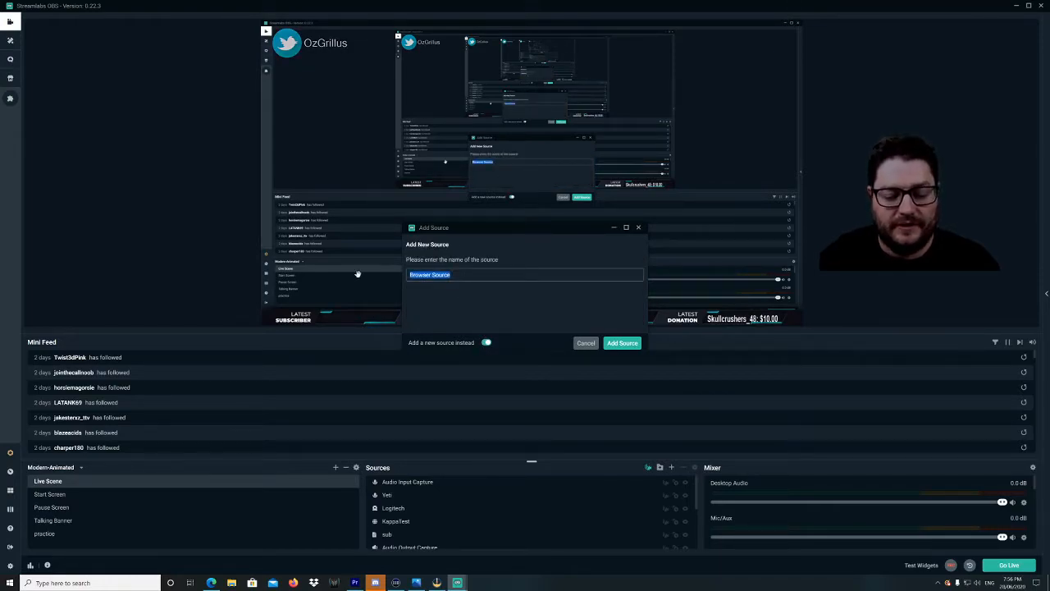
{"action": "type", "text": "Countd"}
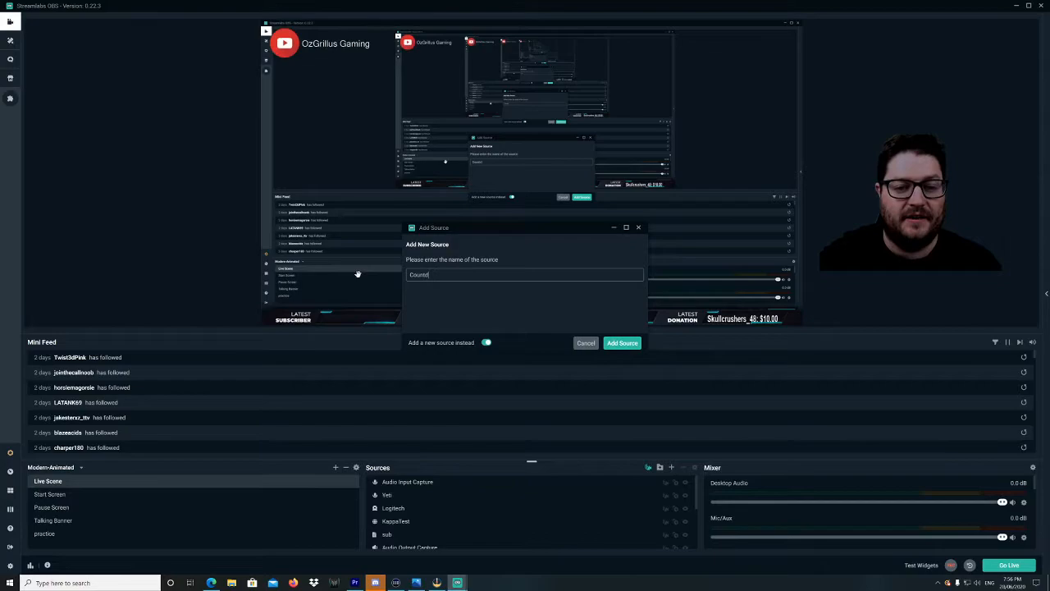
{"action": "type", "text": "down"}
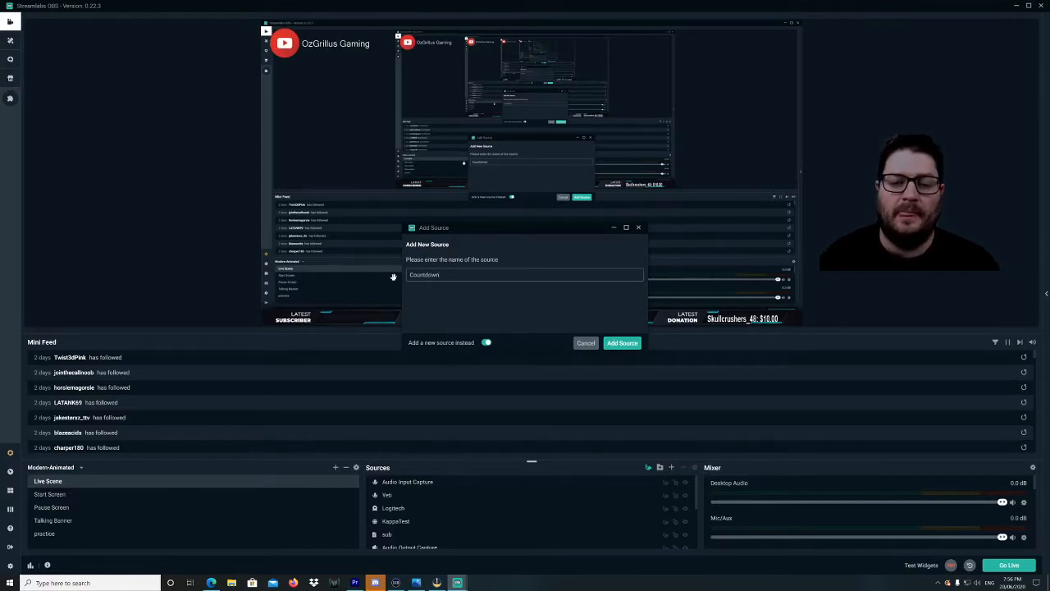
Point the Countdown source at the overlay URL at 1920×1080, refreshing on scene activation
{"action": "left_click", "coordinate": [621, 342]}
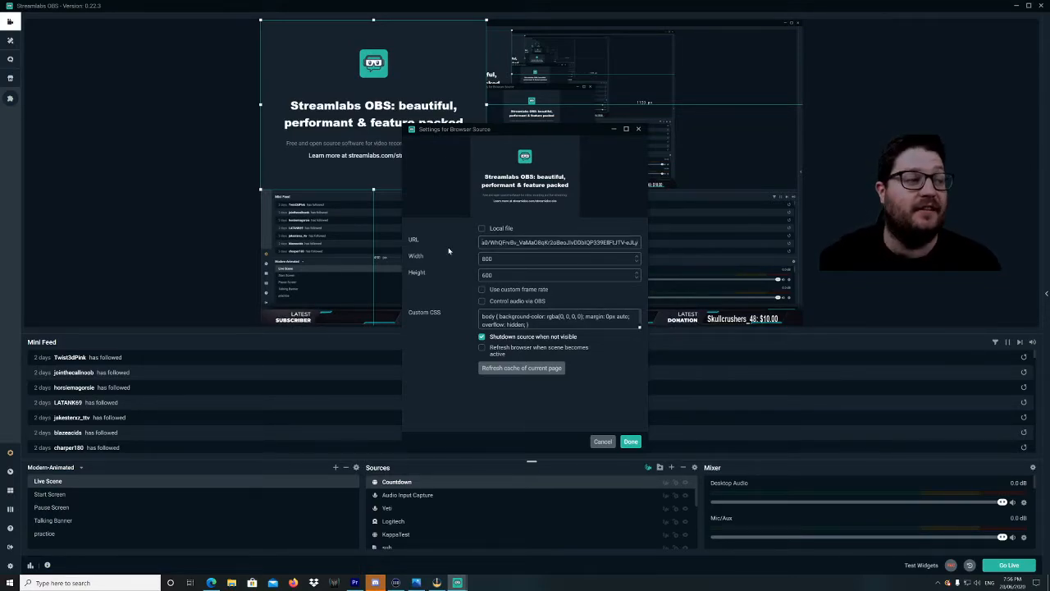
{"action": "mouse_move", "coordinate": [587, 223]}
{"action": "type", "text": "1920"}
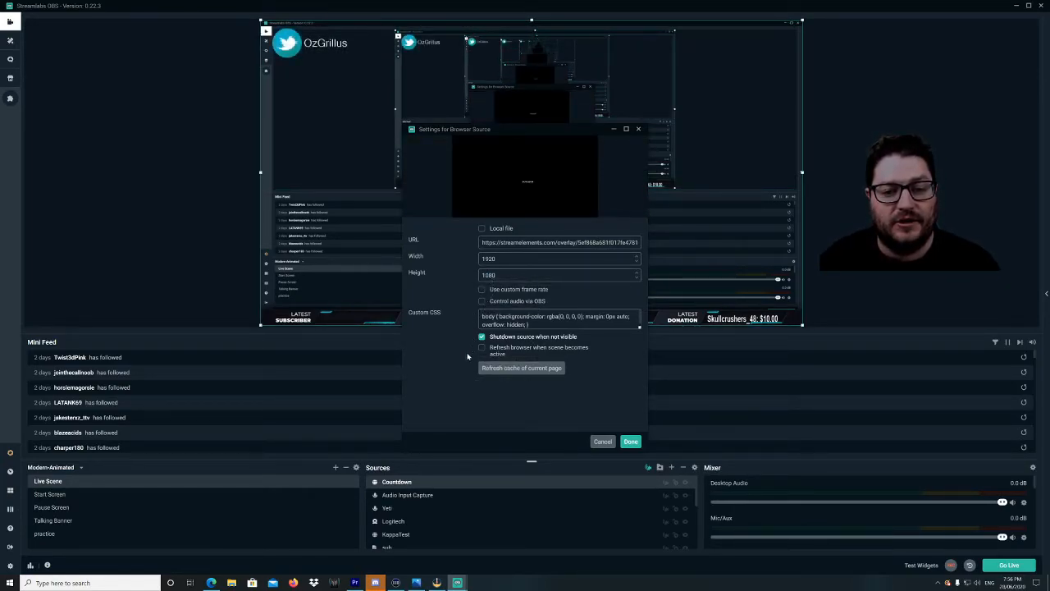
{"action": "left_click", "coordinate": [482, 347]}
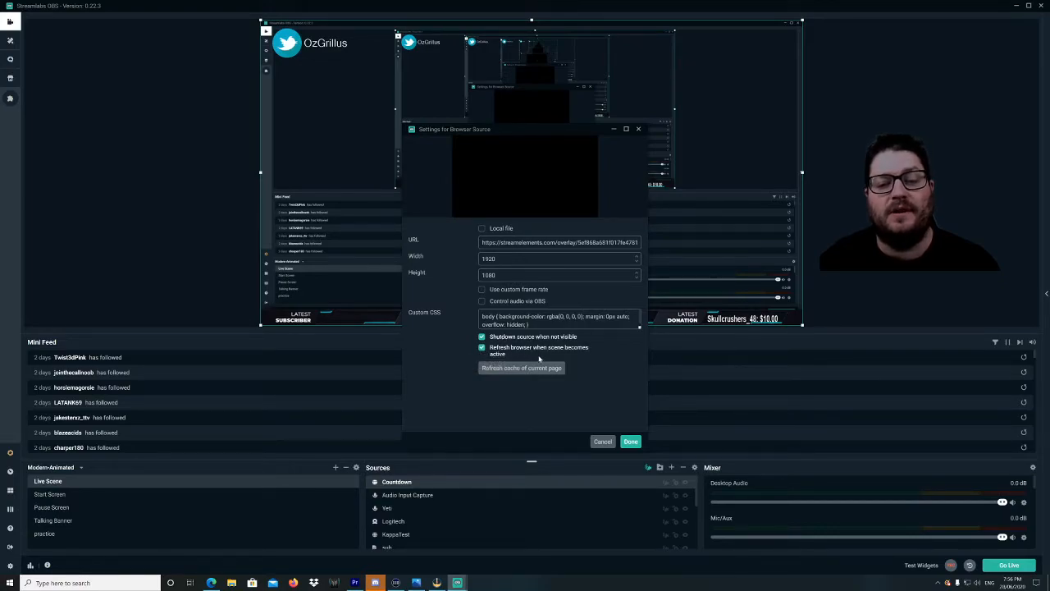
{"action": "left_click", "coordinate": [630, 442]}
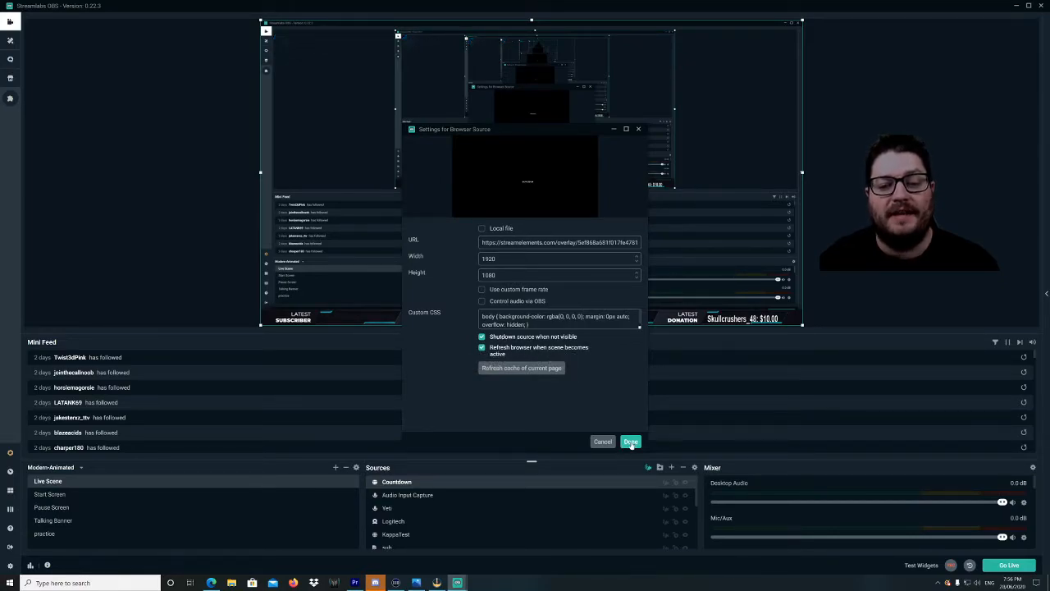
{"action": "left_click", "coordinate": [631, 442]}
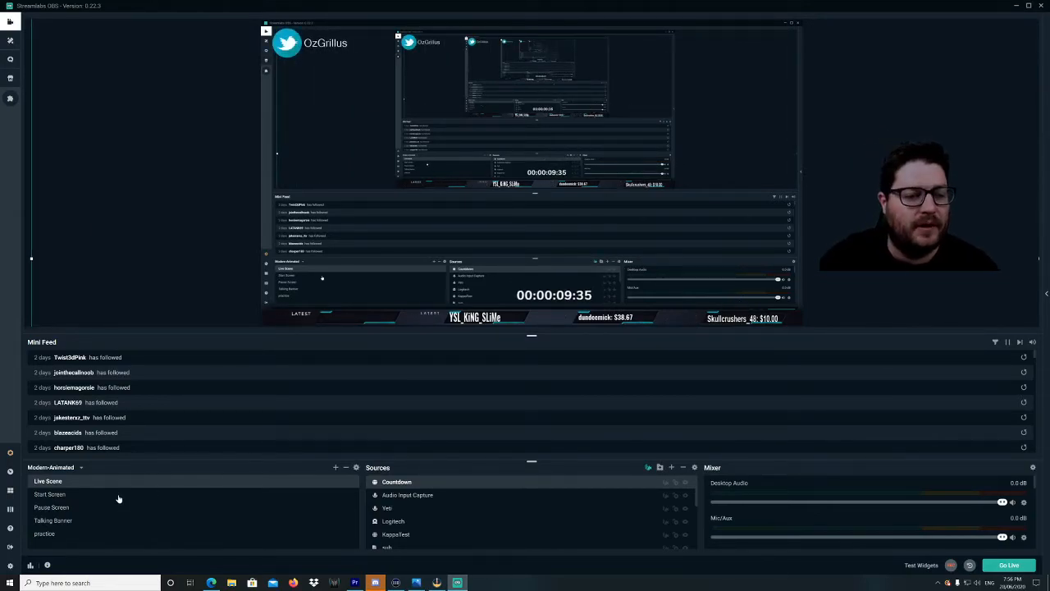
Add the existing Countdown browser source to the Start Screen scene
{"action": "left_click", "coordinate": [49, 494]}
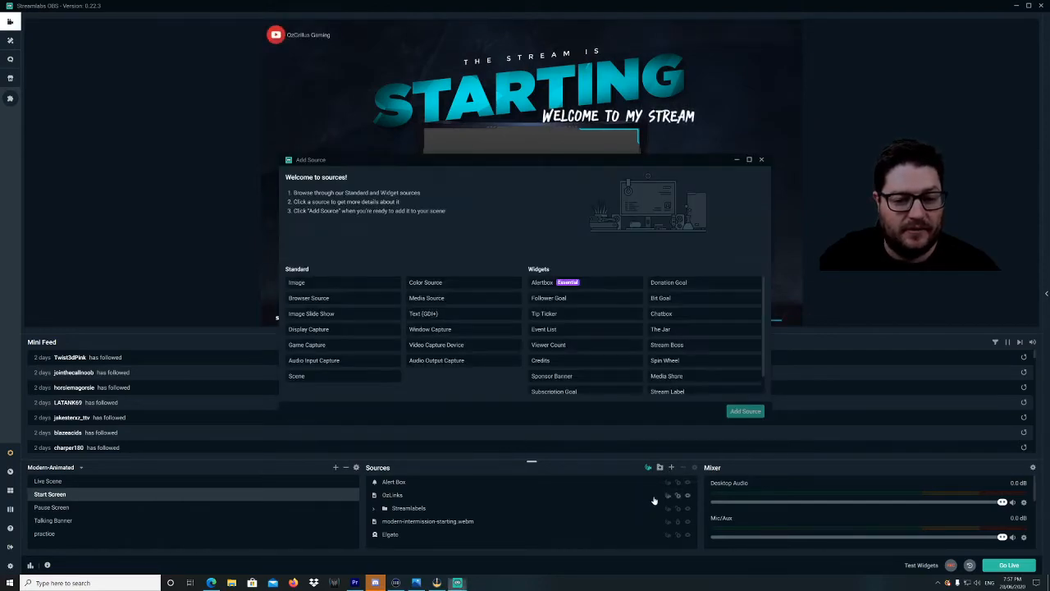
{"action": "left_click", "coordinate": [309, 298]}
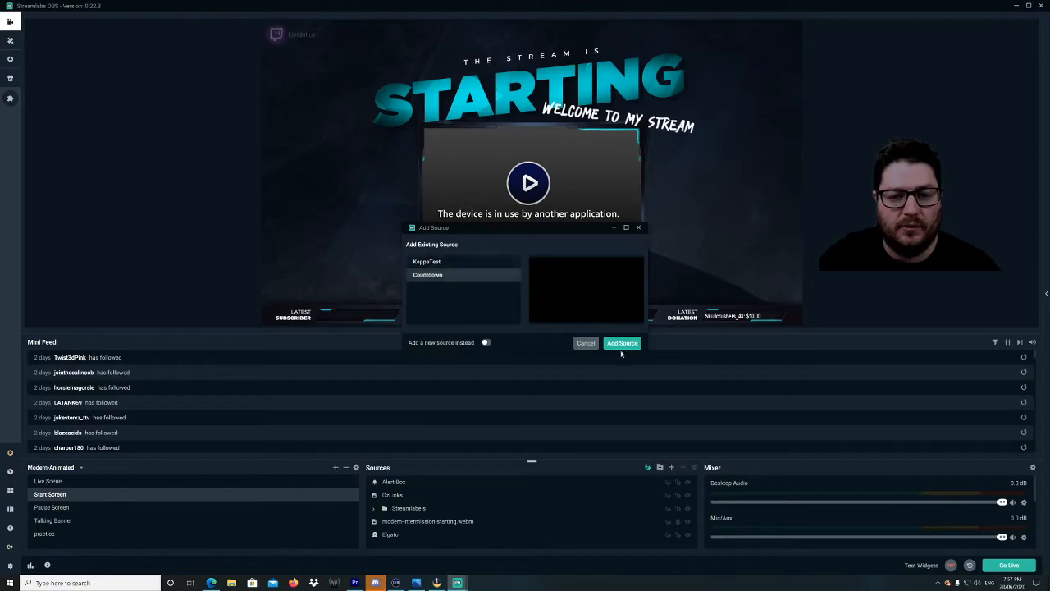
{"action": "left_click", "coordinate": [622, 343]}
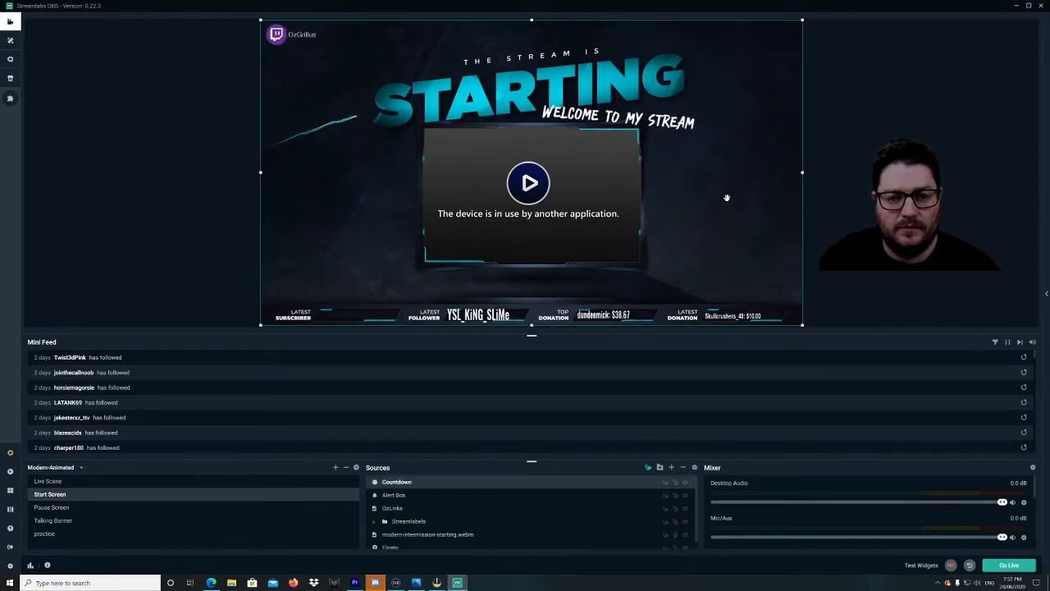